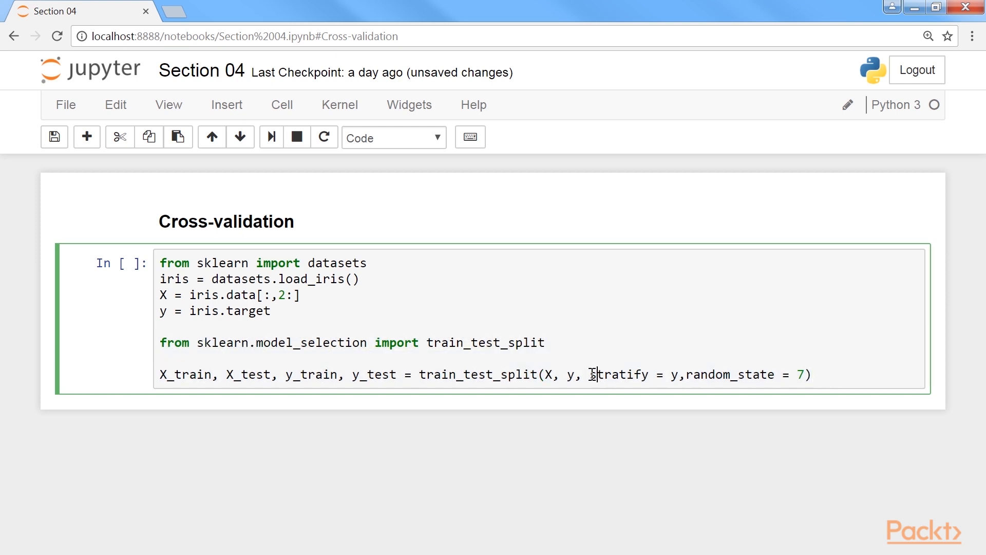
# Highlight the stratify argument in the iris split and the kn_3_scores variable
pyautogui.moveTo(592, 375); pyautogui.dragTo(679, 374)
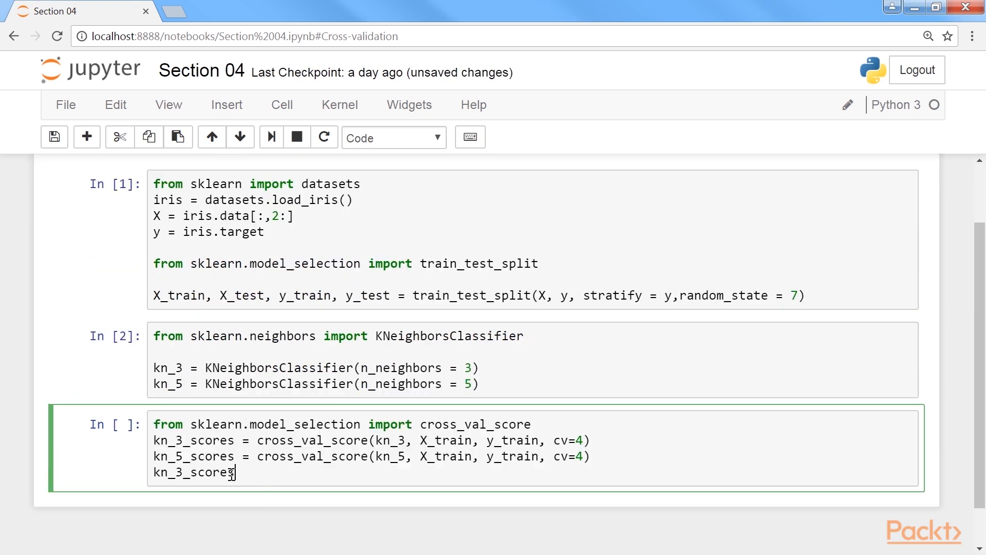
pyautogui.doubleClick(312, 441)
pyautogui.write('kn_5_scores')
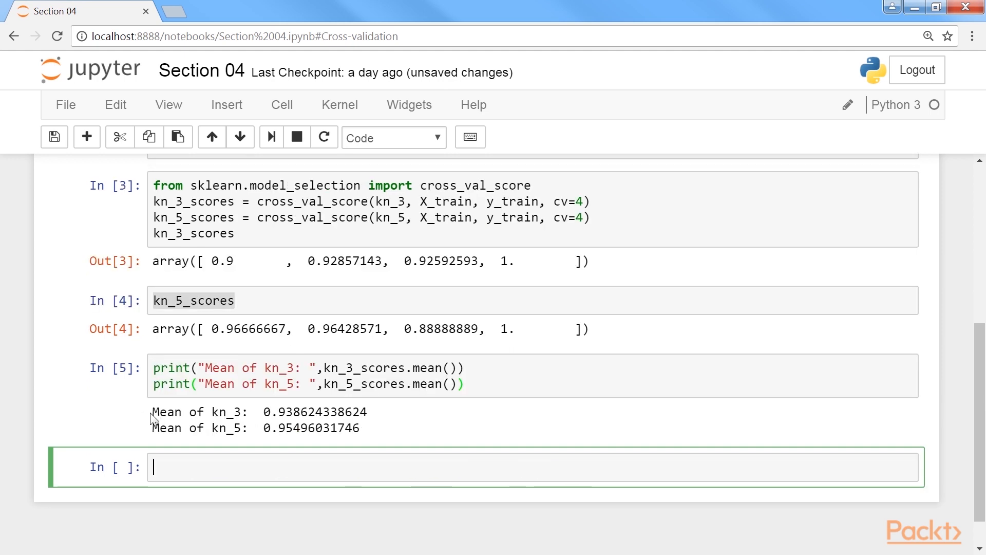
# Run the std print cell, giving score deviations of about 0.037 and 0.041
pyautogui.moveTo(151, 412); pyautogui.dragTo(362, 429)
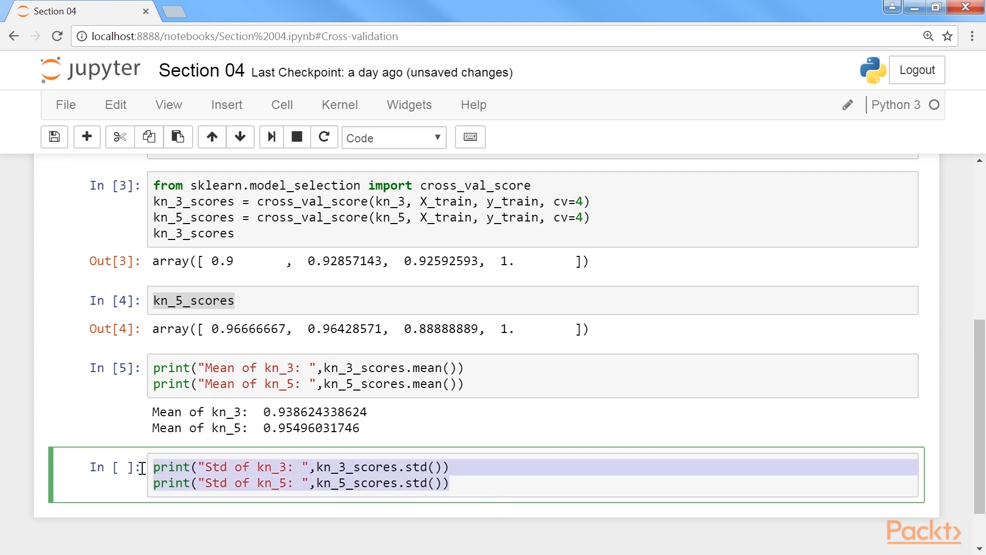
pyautogui.press('shift+enter')
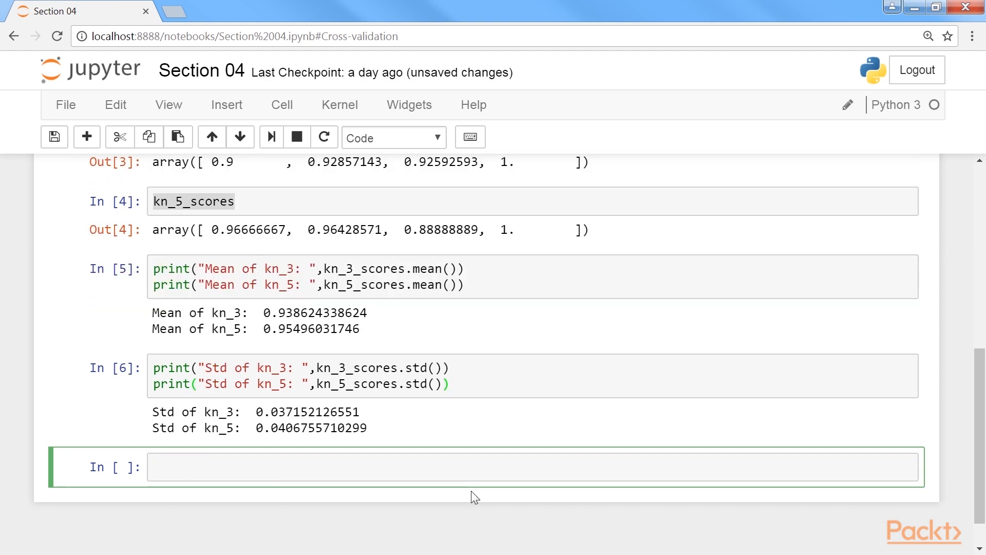
pyautogui.doubleClick(173, 412)
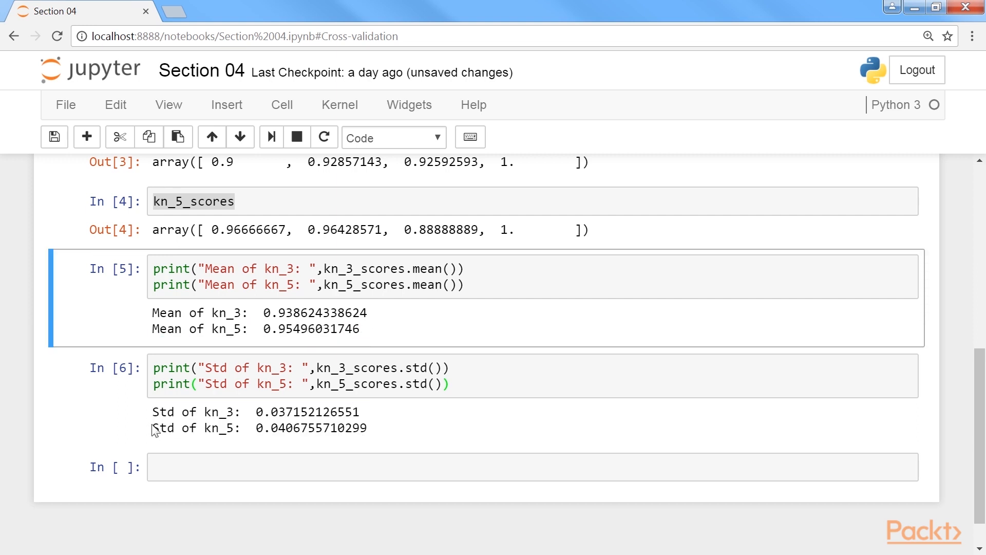
pyautogui.click(416, 429)
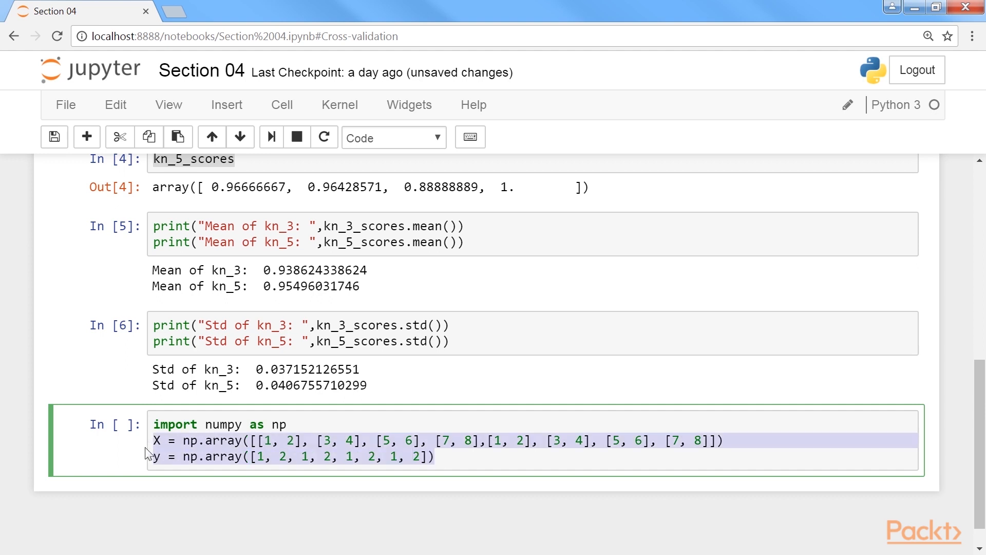
# Finish the toy arrays and KFold loop, run it, and highlight round 1 training indices
pyautogui.click(453, 457)
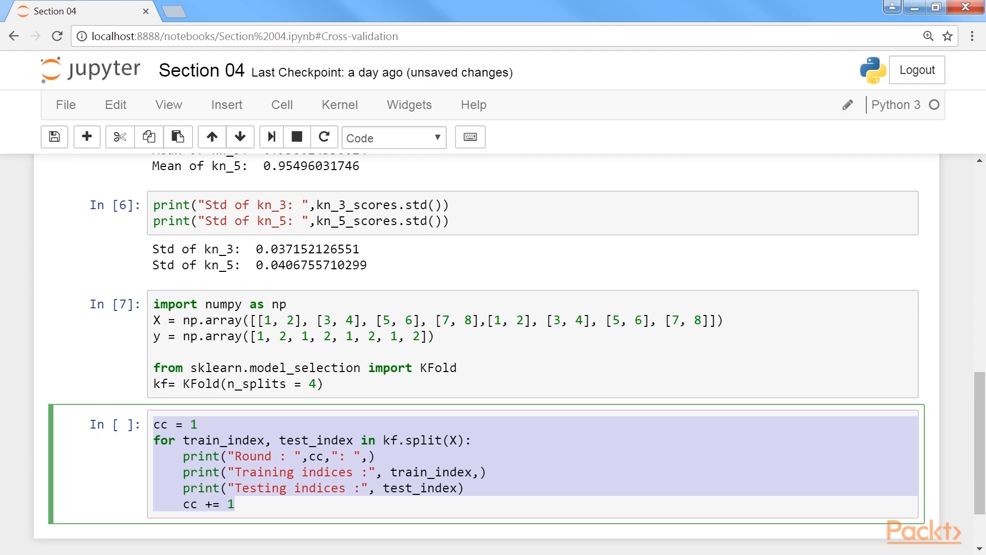
pyautogui.click(267, 504)
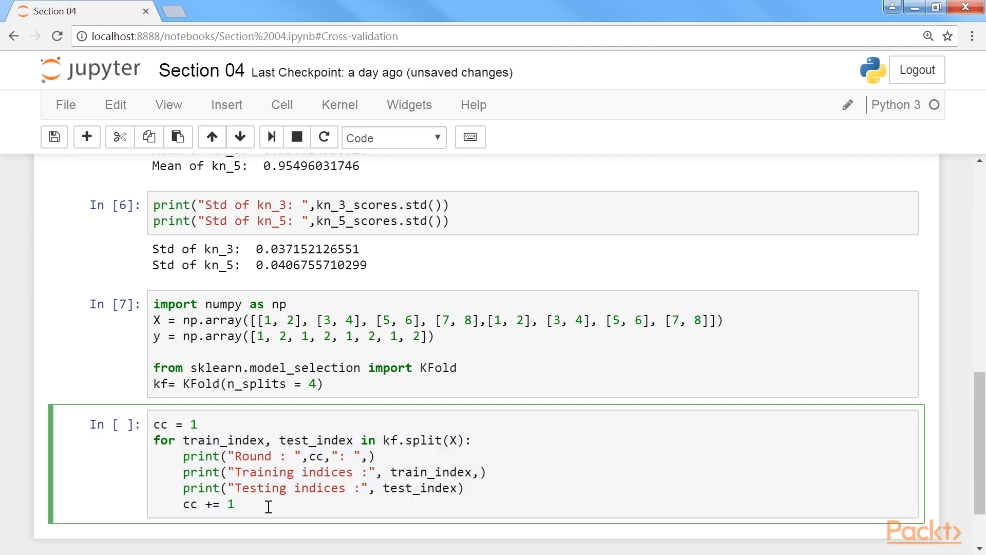
pyautogui.press('shift+enter')
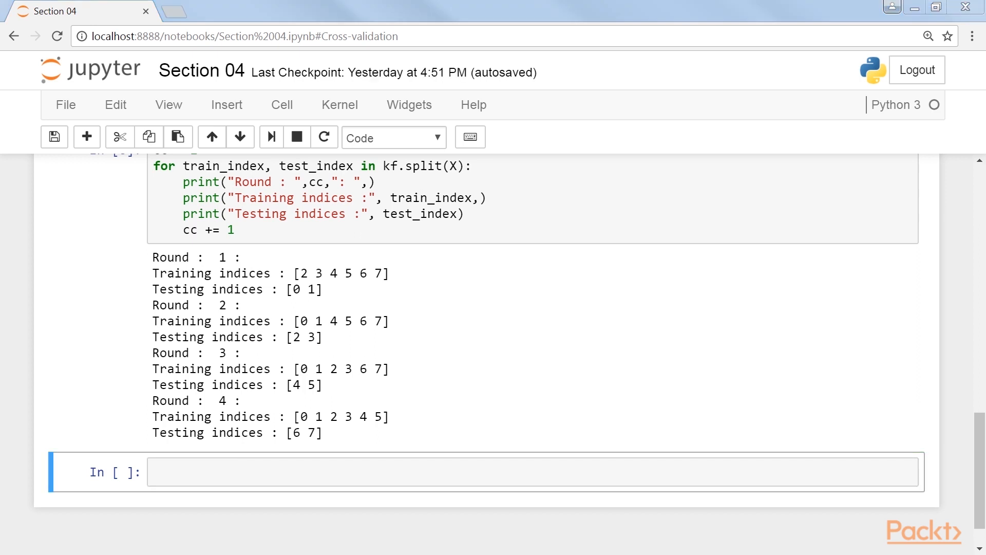
pyautogui.moveTo(153, 257); pyautogui.dragTo(340, 294)
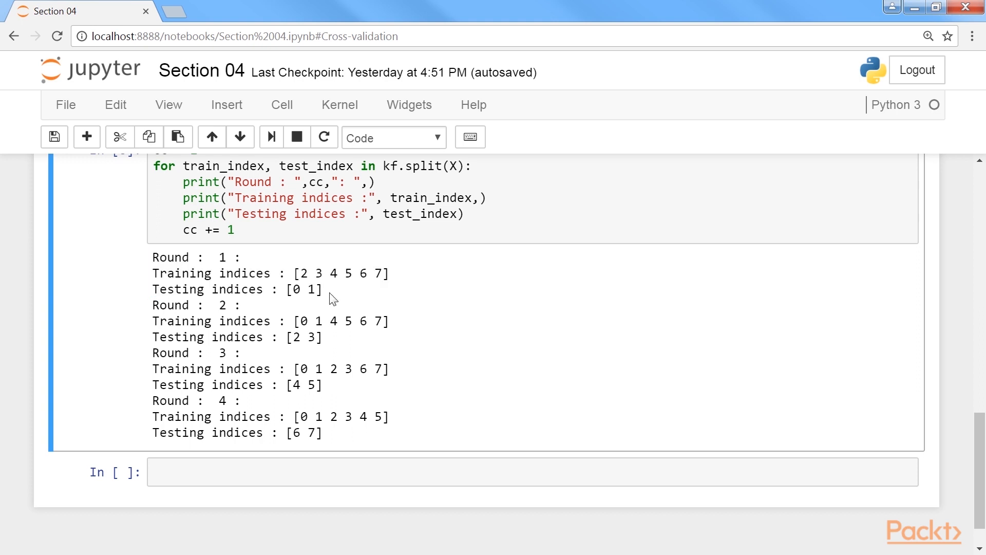
pyautogui.doubleClick(304, 288)
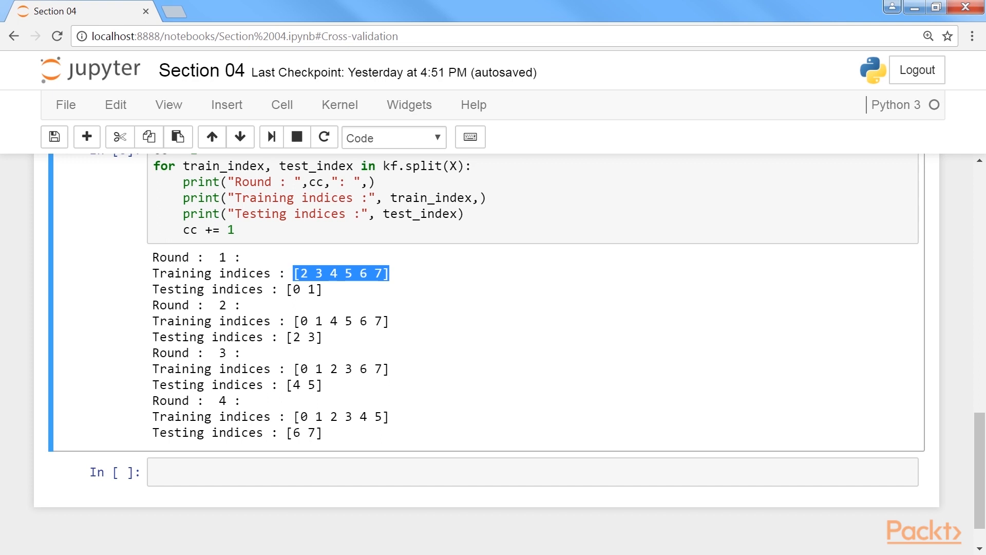
# Run kf.get_n_splits(), store the folds in indices_list, and view the fourth fold
pyautogui.write('kf.get_n_splits()')
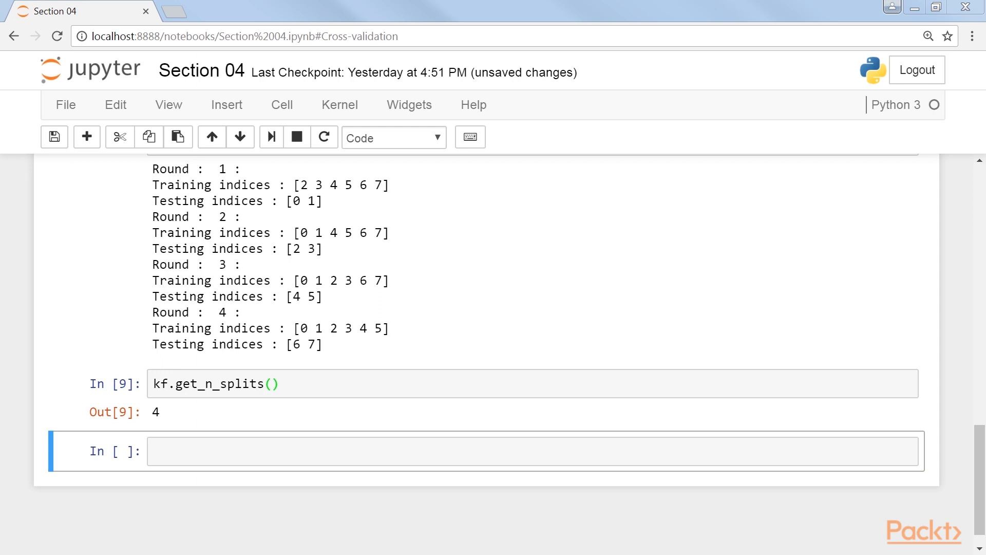
pyautogui.write('indices_list = list(kf.split(X))')
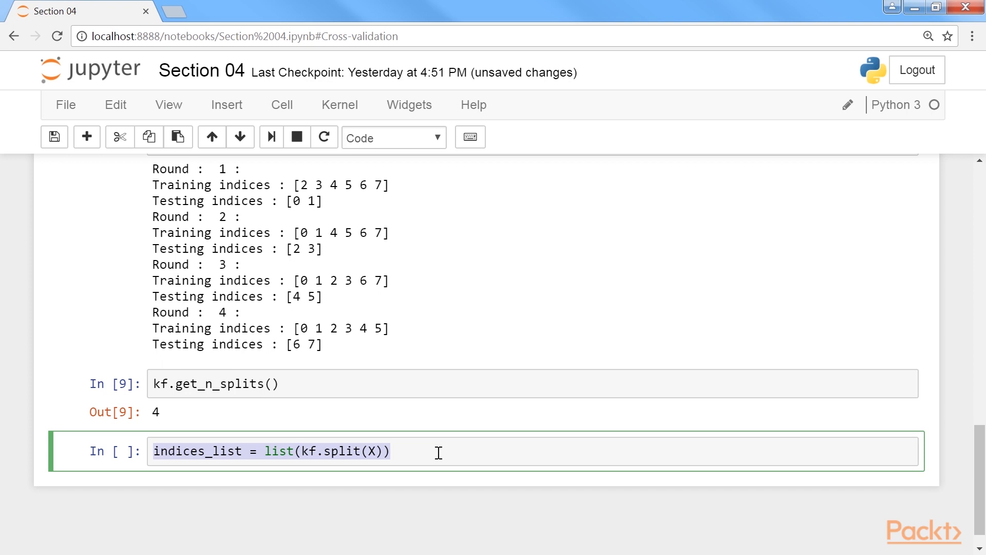
pyautogui.moveTo(425, 455)
pyautogui.write('indices_list[3]')
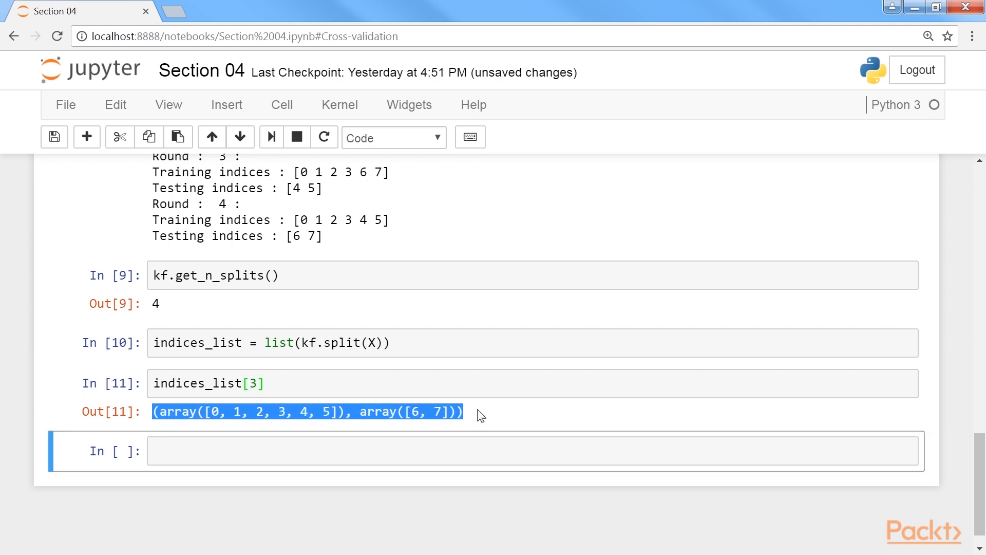
pyautogui.click(112, 412)
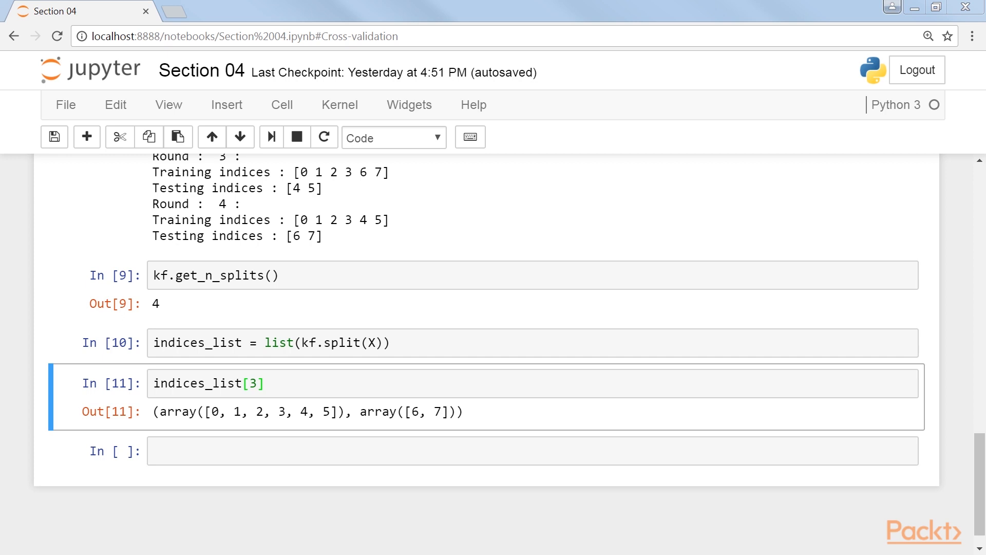
# Unpack indices_list[3], then display y[train_indices] and X[test_indices]
pyautogui.write('train_indices, test_indices = indices_list[3]')
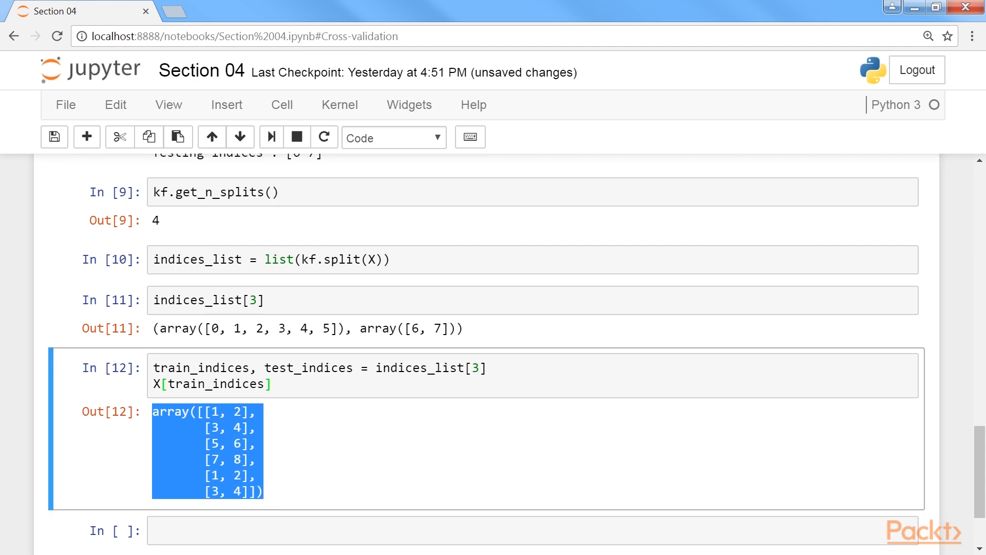
pyautogui.write('y[train_indices]')
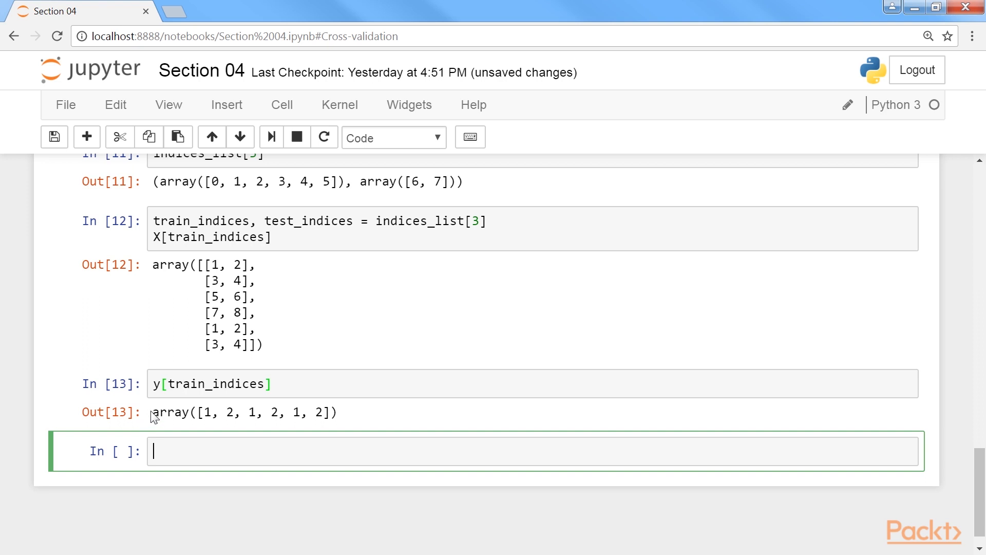
pyautogui.tripleClick(244, 412)
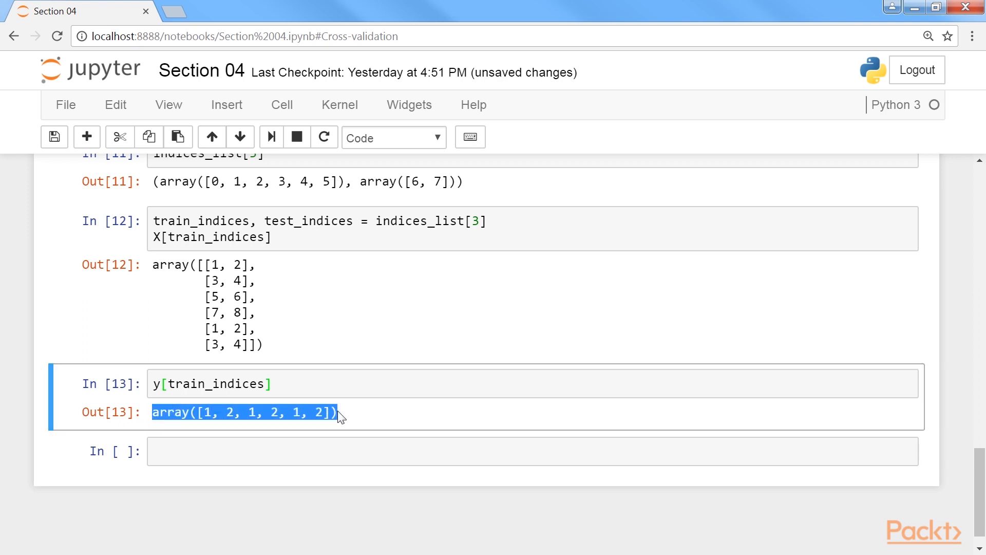
pyautogui.write('X[test_indices]')
pyautogui.write('y[test_indices')
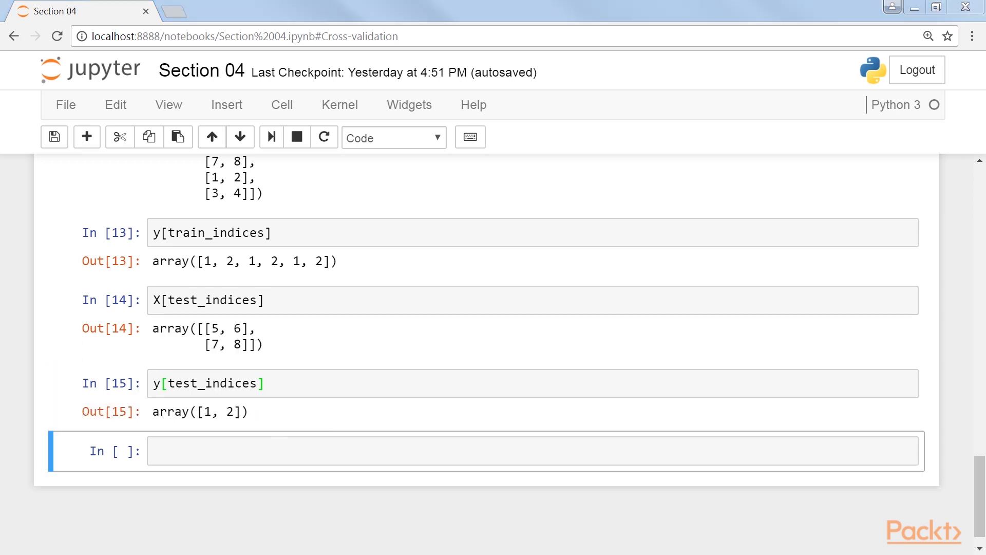
# Import numpy and StratifiedKFold, run the four-round loop, then import StratifiedShuffleSplit
pyautogui.write('import numpy as np')
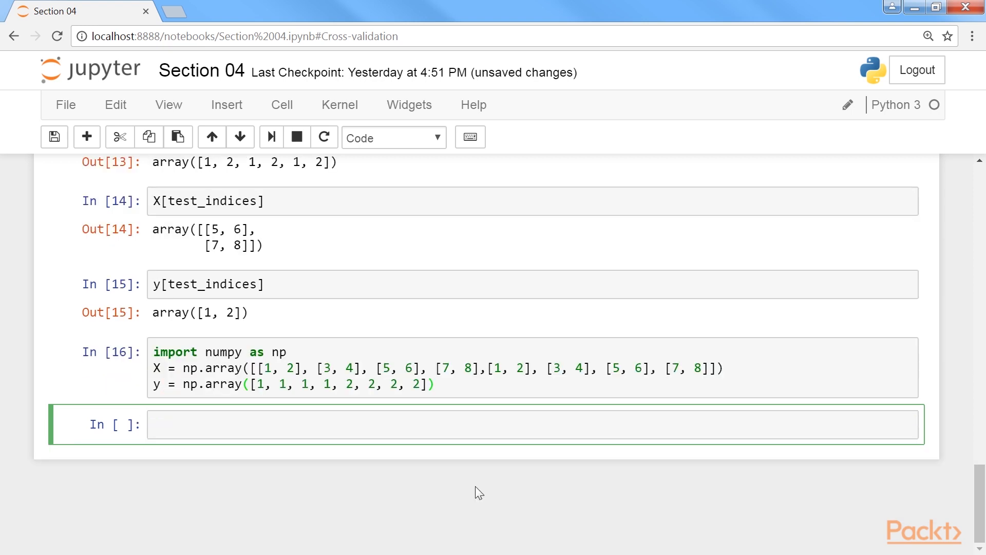
pyautogui.write('from sklearn.model_selection import StratifiedKFold')
pyautogui.write('skf = StratifiedKFold(n_splits = 4)')
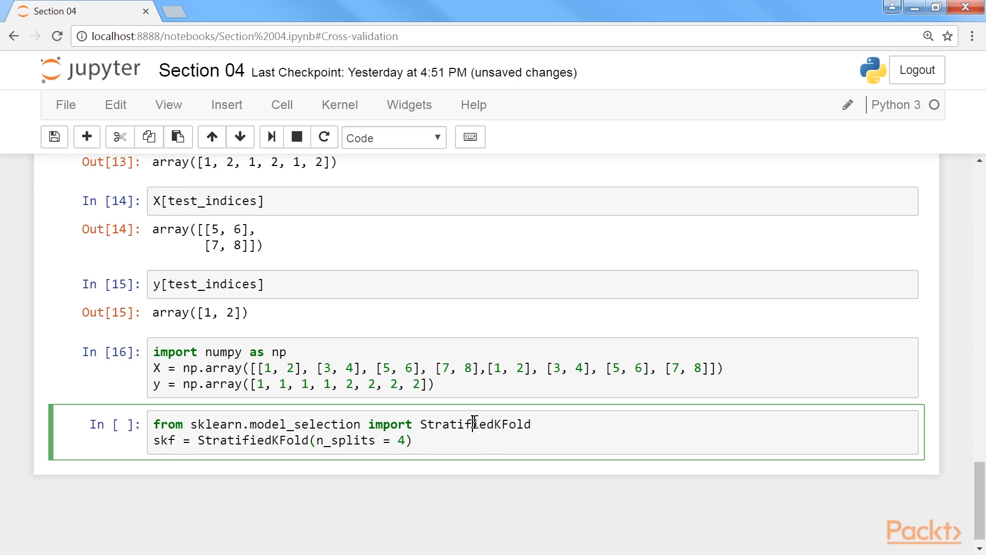
pyautogui.press('enter')
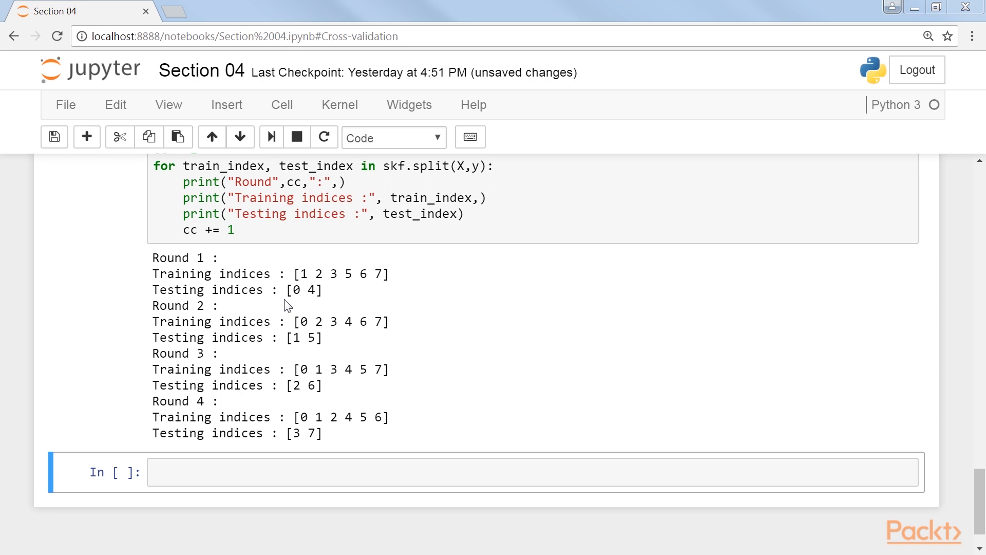
pyautogui.moveTo(456, 289)
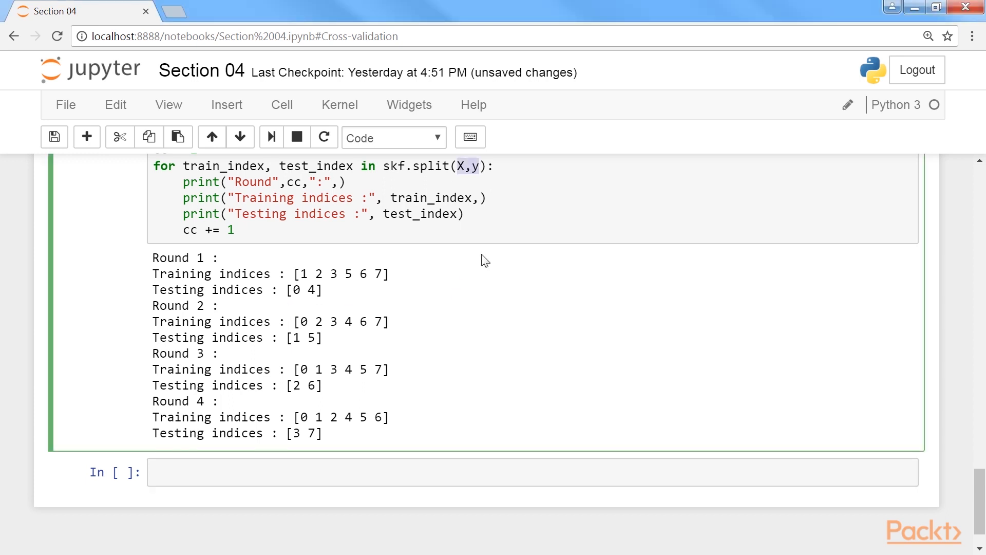
pyautogui.moveTo(480, 270)
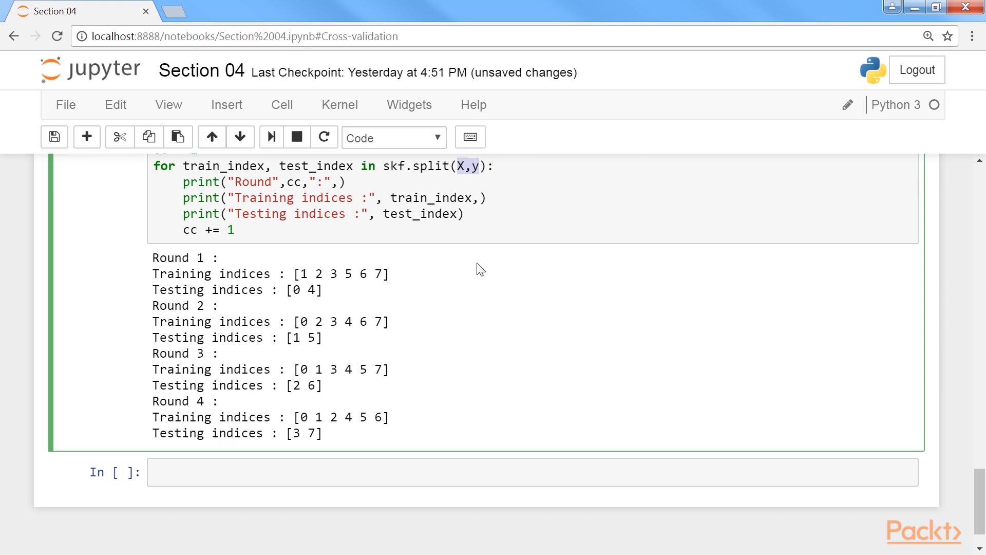
pyautogui.moveTo(446, 277)
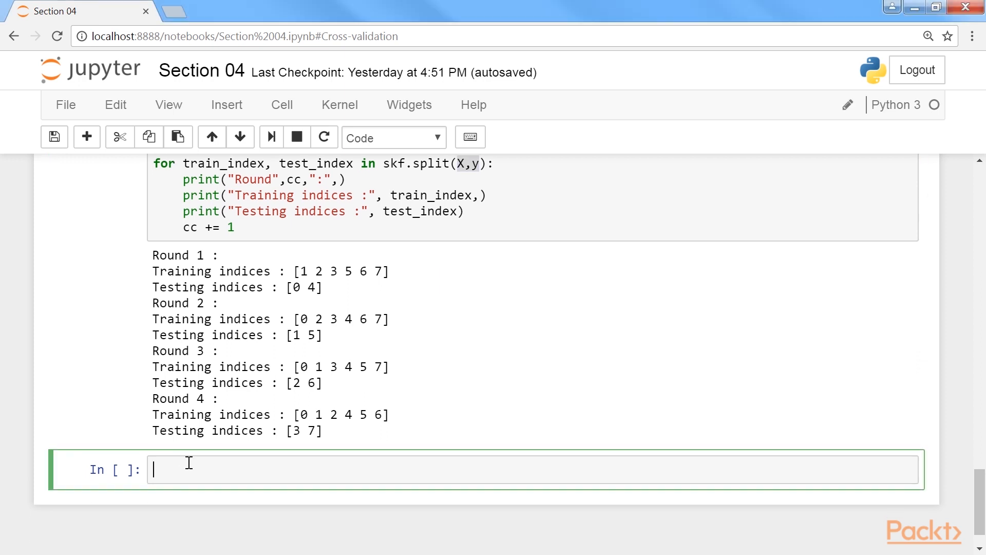
pyautogui.write('from sklearn.model_selection import StratifiedShuffleSplit')
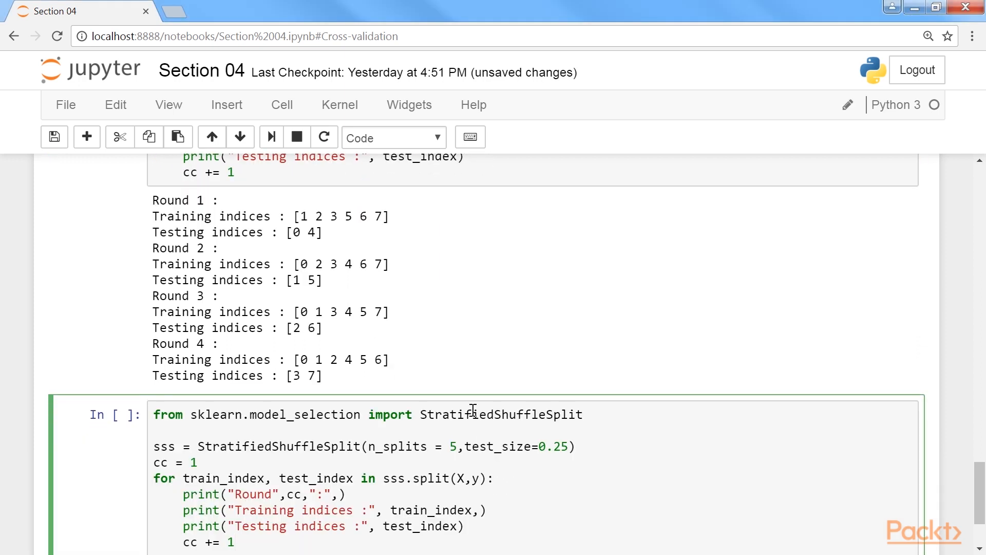
# Highlight StratifiedShuffleSplit and review its five rounds of shuffled test pairs
pyautogui.doubleClick(501, 415)
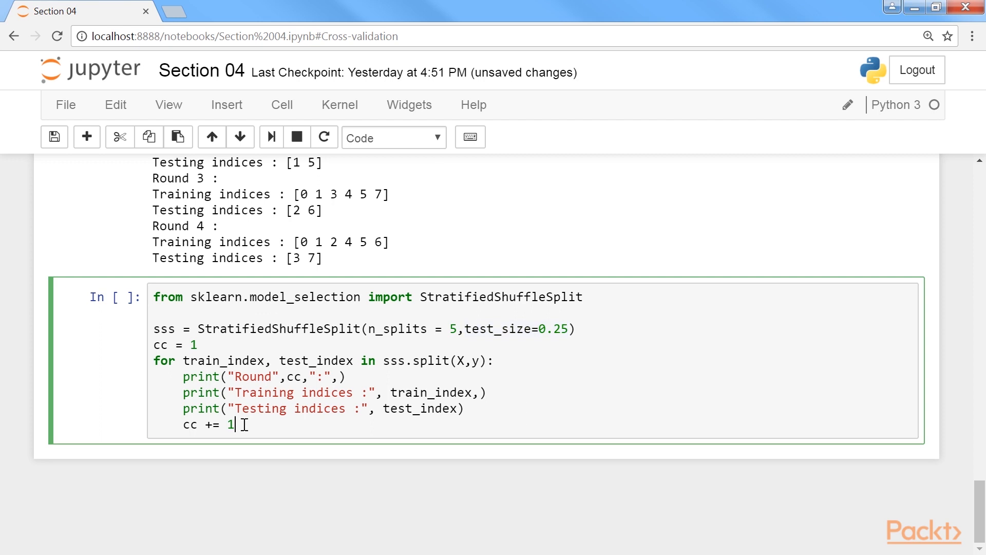
pyautogui.moveTo(154, 361); pyautogui.dragTo(235, 425)
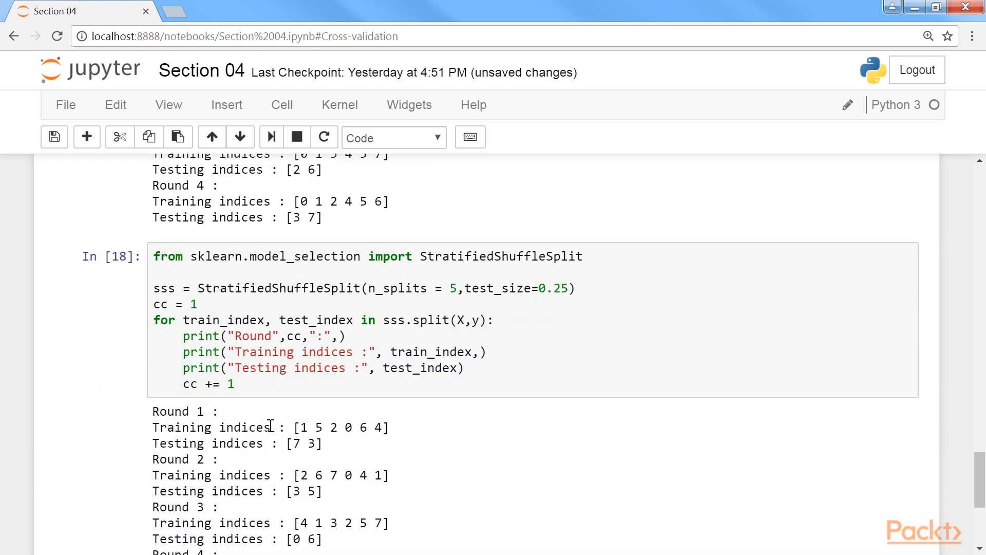
pyautogui.scroll(-3)
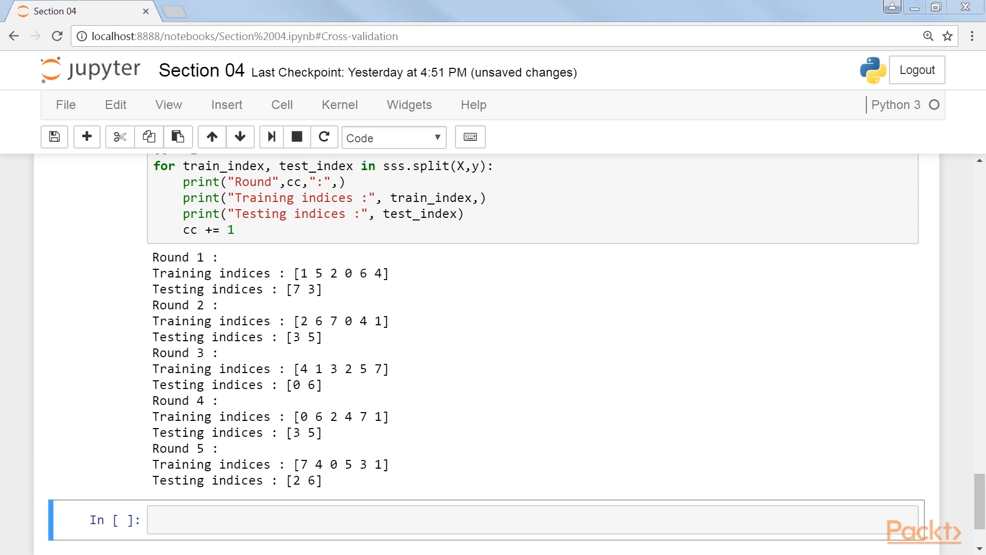
pyautogui.moveTo(371, 317)
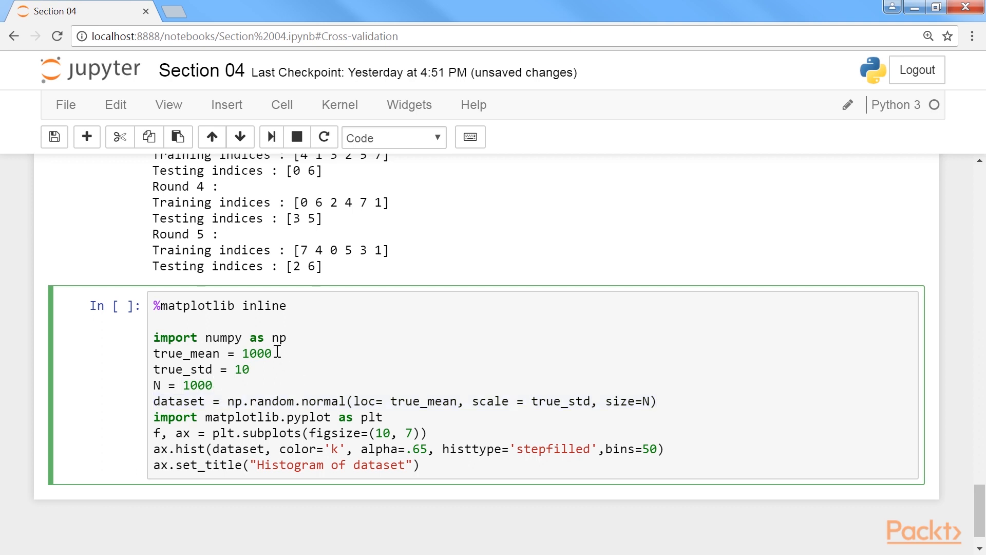
# Highlight the true mean 1000, then run the histogram cell to plot the dataset
pyautogui.doubleClick(256, 353)
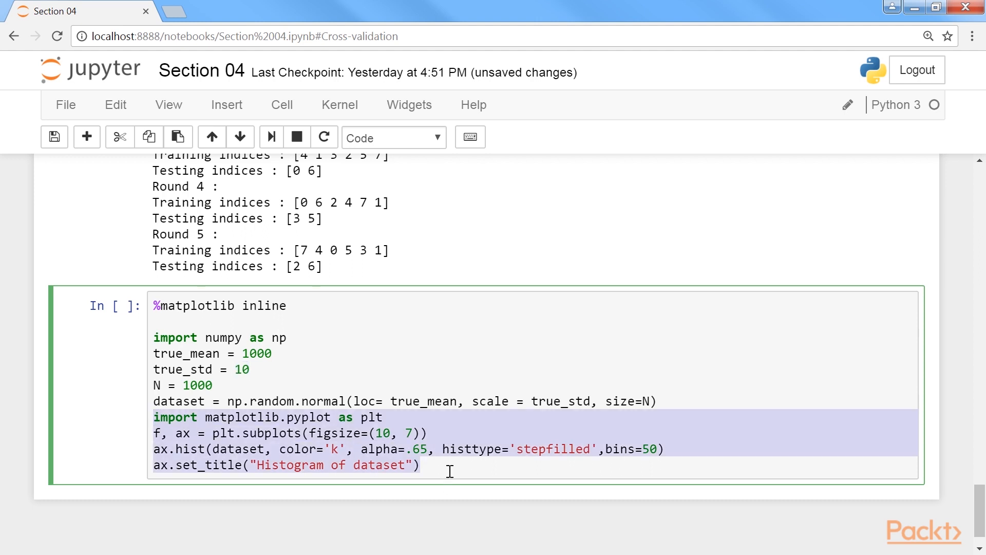
pyautogui.click(421, 465)
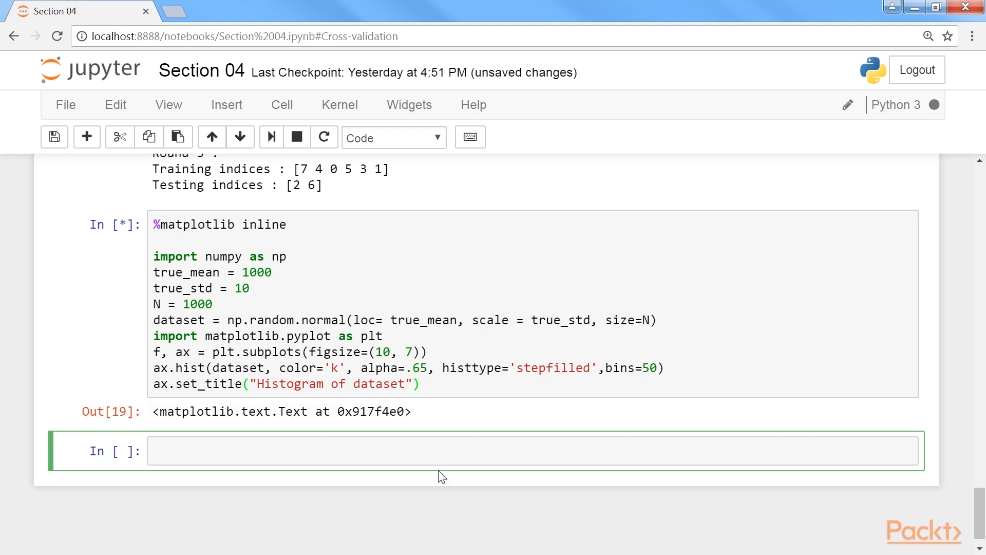
pyautogui.press('shift+enter')
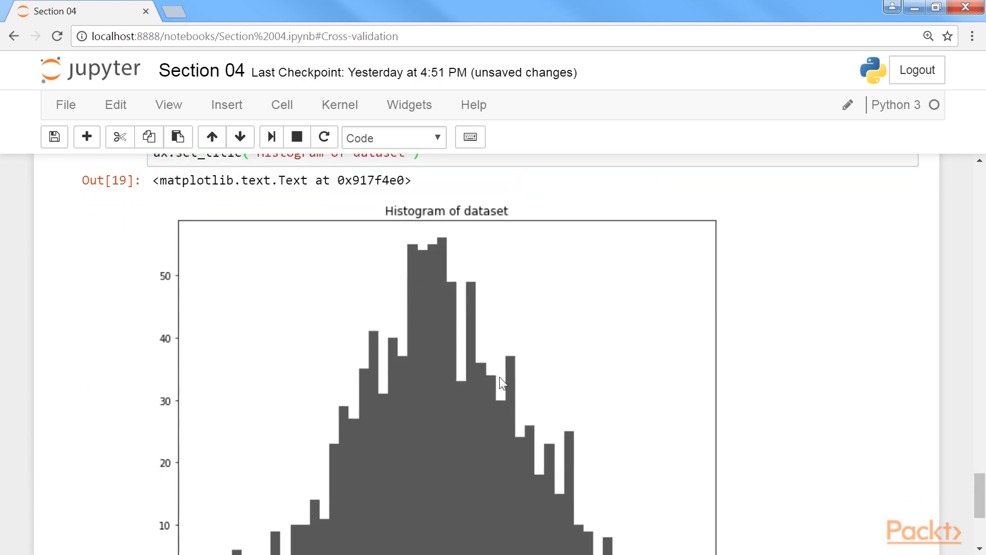
pyautogui.scroll(-3)
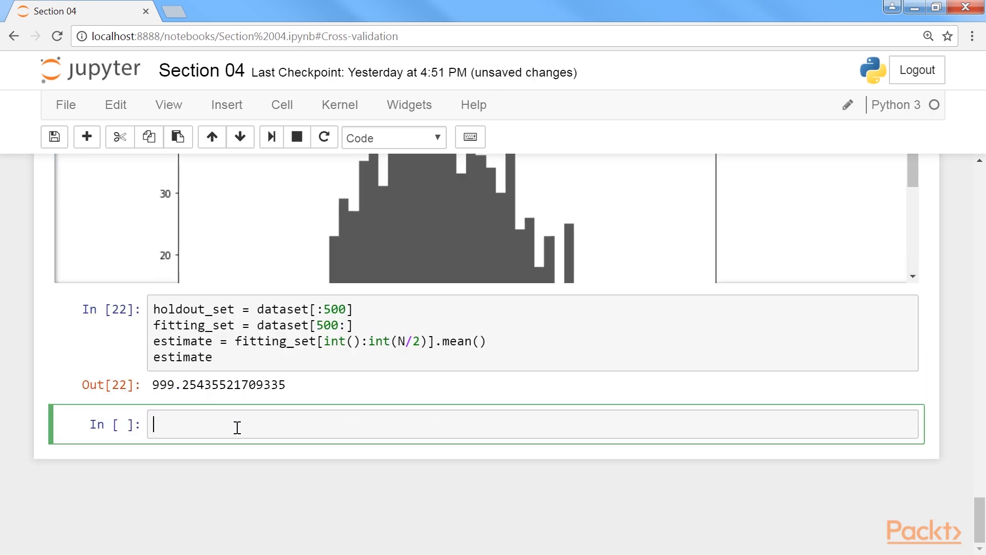
# Enter data_mean = dataset.mean() in a new cell and start editing the next cell
pyautogui.doubleClick(219, 384)
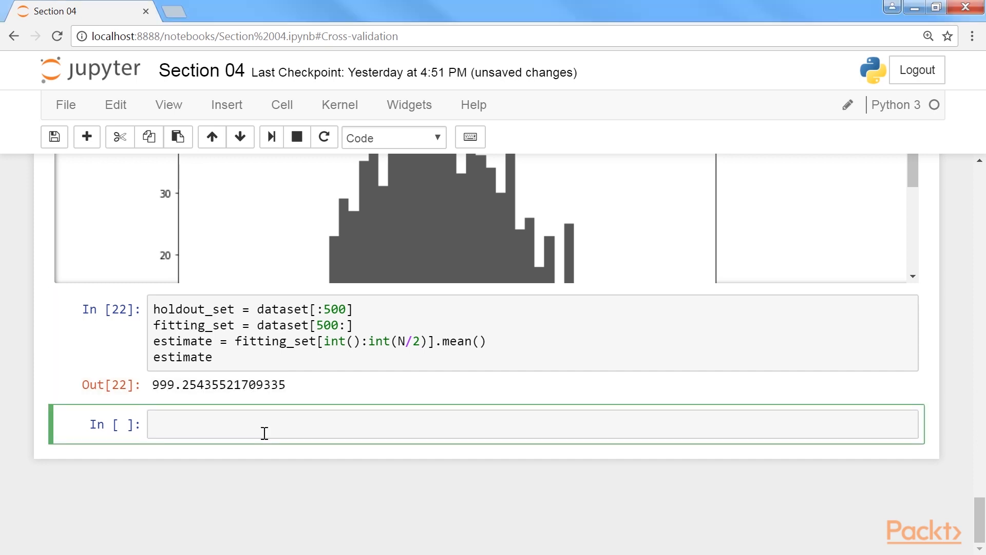
pyautogui.write('data_mean = dataset.mean()')
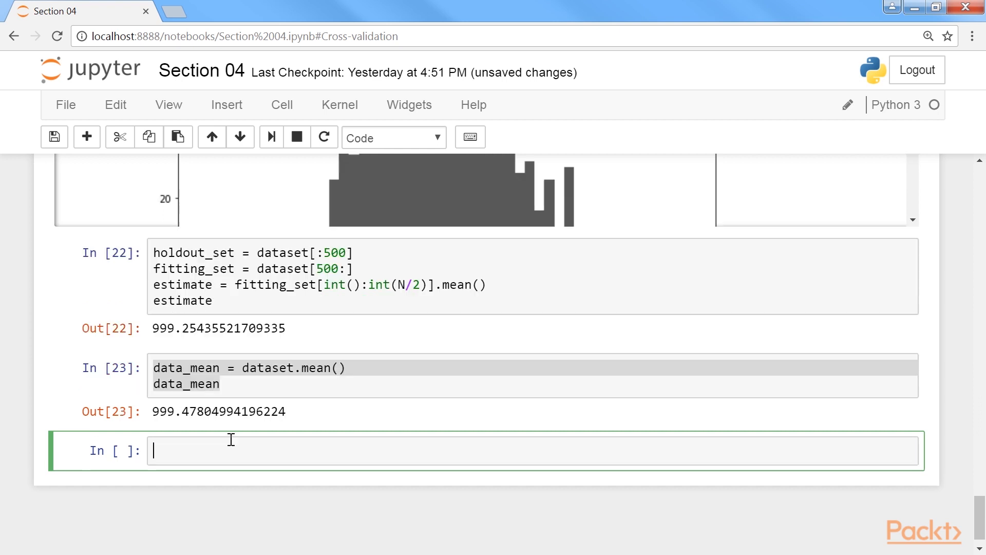
pyautogui.doubleClick(218, 412)
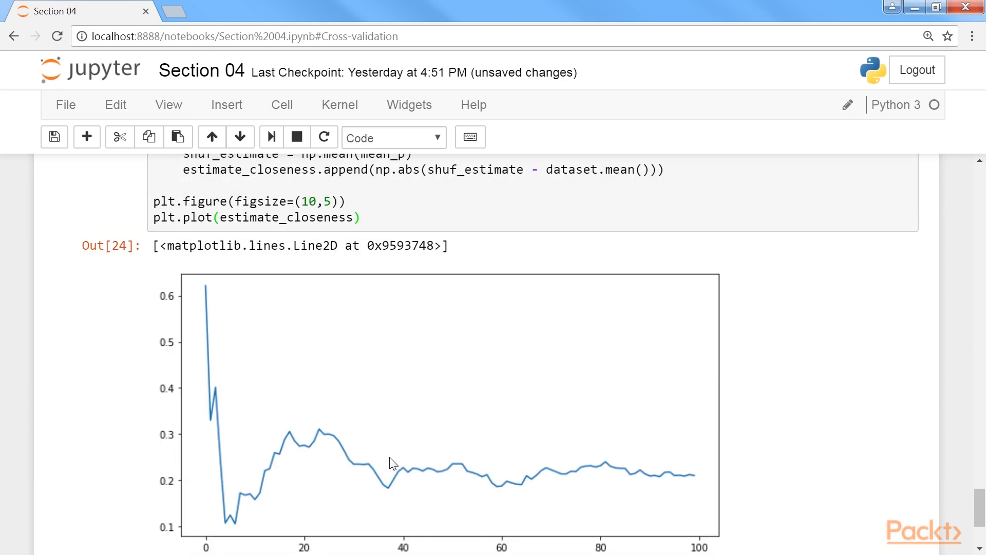
# Scroll down to the estimate-closeness line plot over about 100 rounds
pyautogui.scroll(-3)
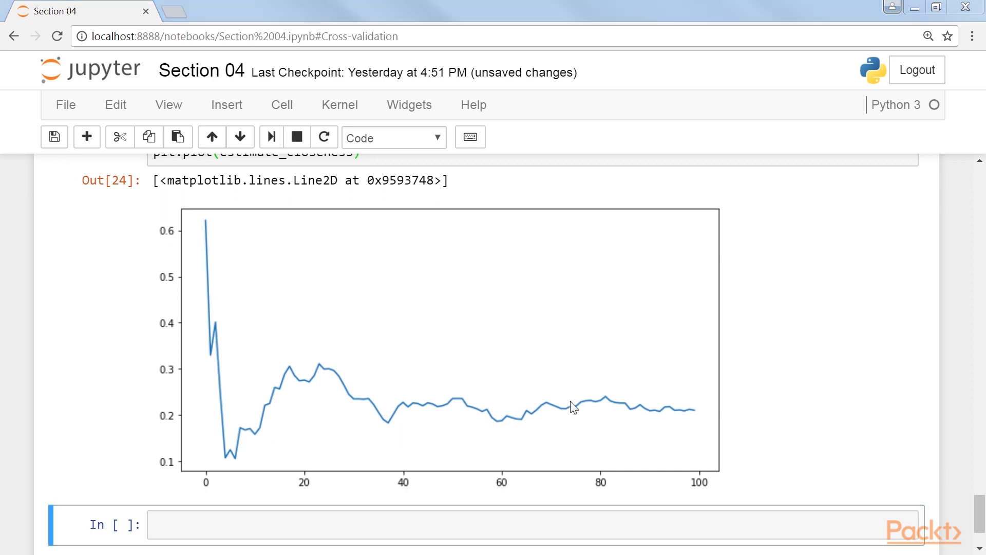
pyautogui.moveTo(267, 437)
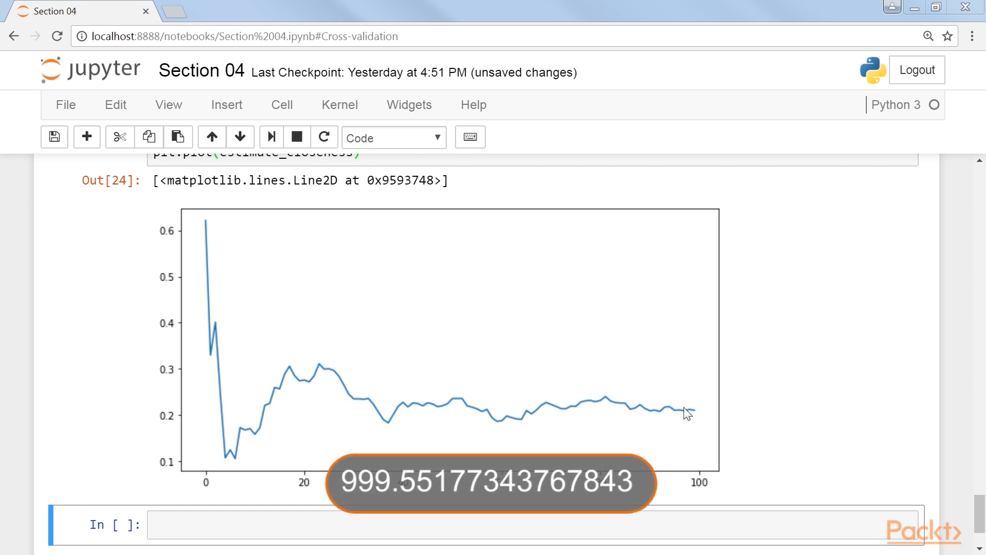
pyautogui.moveTo(695, 417)
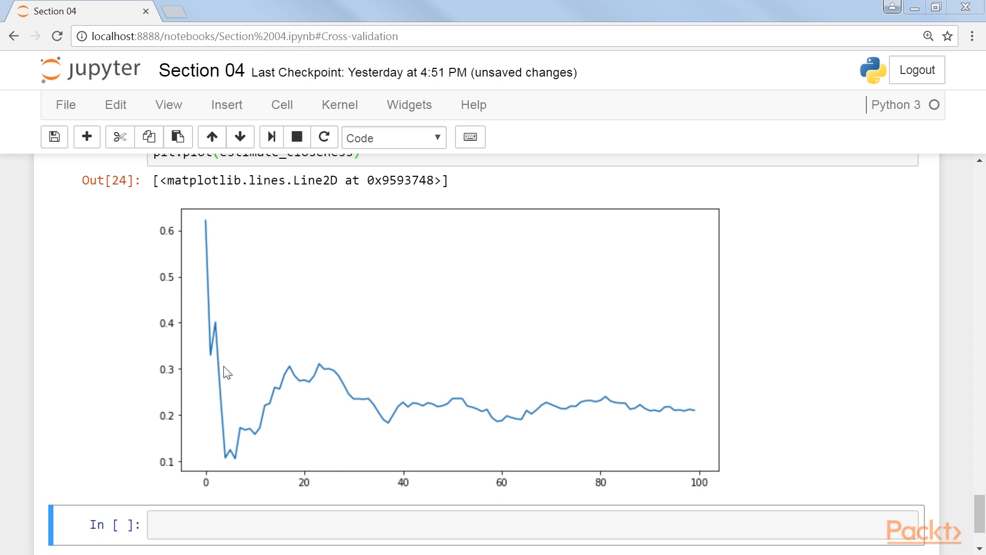
pyautogui.moveTo(243, 449)
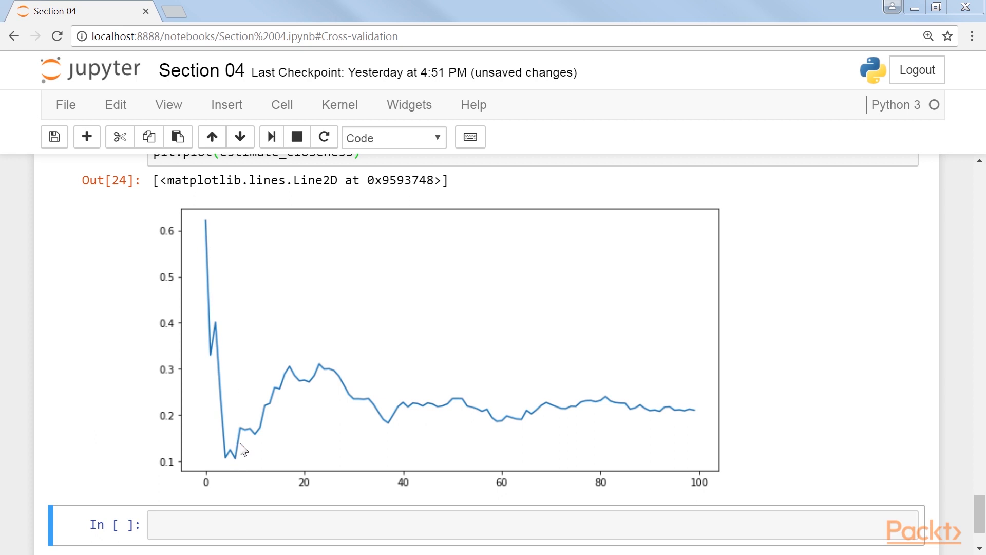
pyautogui.moveTo(236, 462)
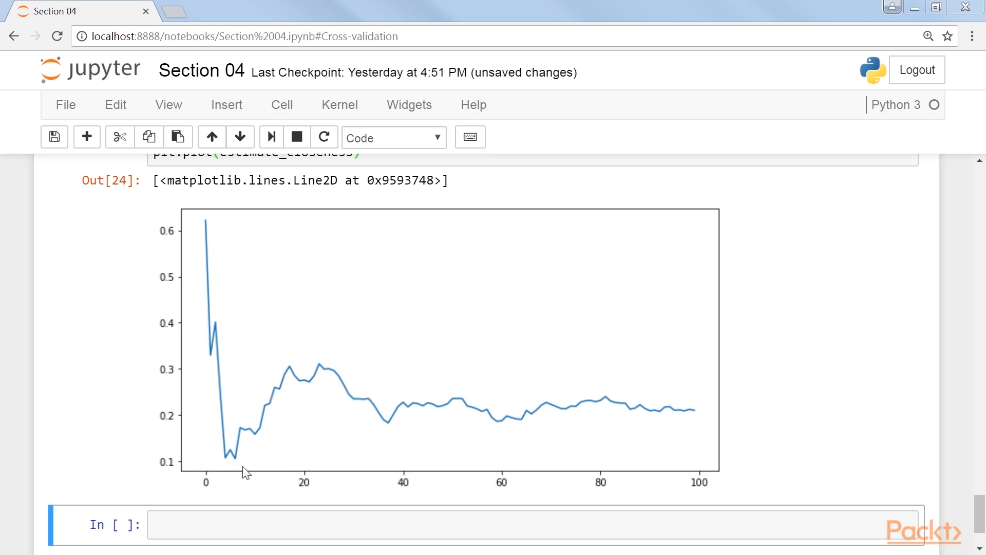
pyautogui.moveTo(257, 492)
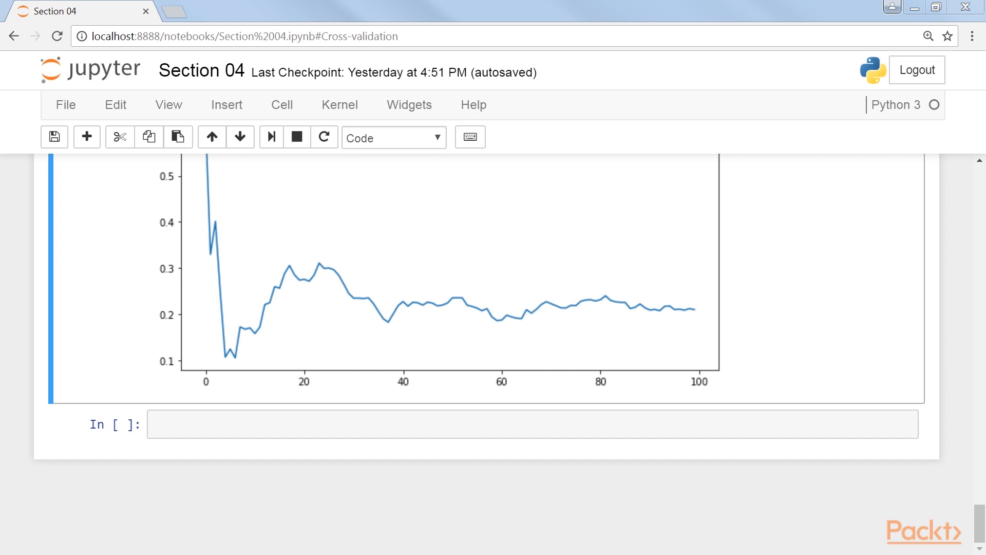
# Import TimeSeriesSplit, define tscv with n_splits=7, and run the fold-index printing loop
pyautogui.write('from sklearn.model_selection import TimeSeriesSplit')
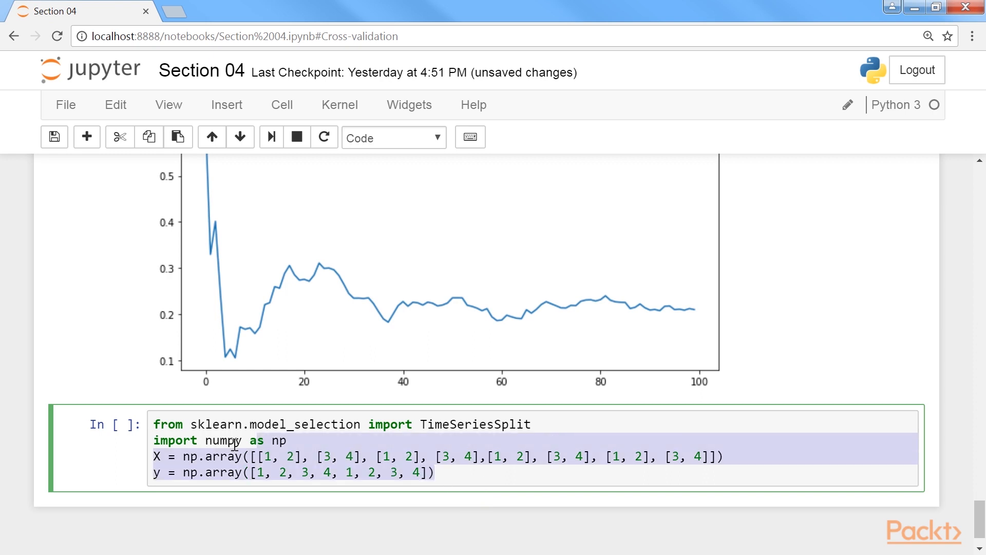
pyautogui.click(441, 473)
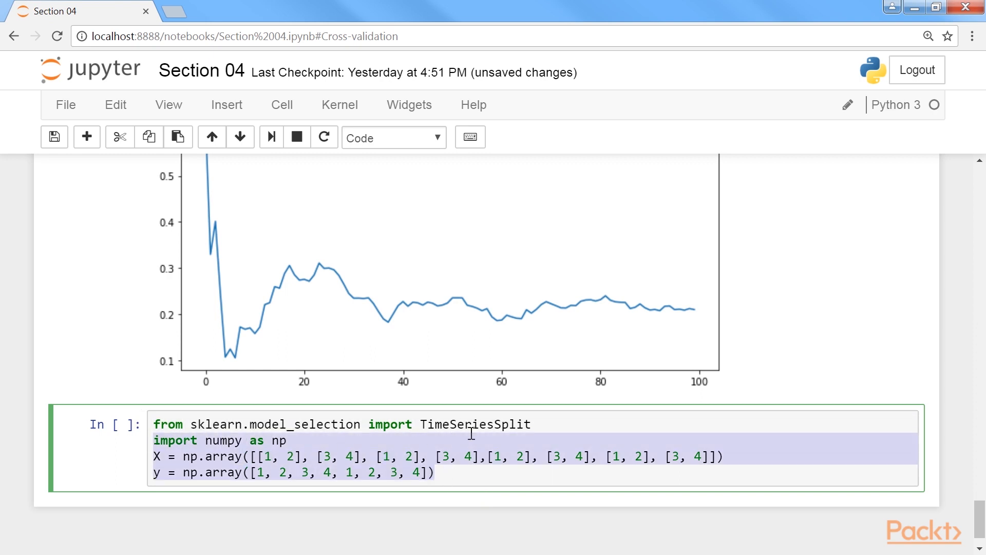
pyautogui.write('tscv = TimeSeriesSplit(n_splits=7)')
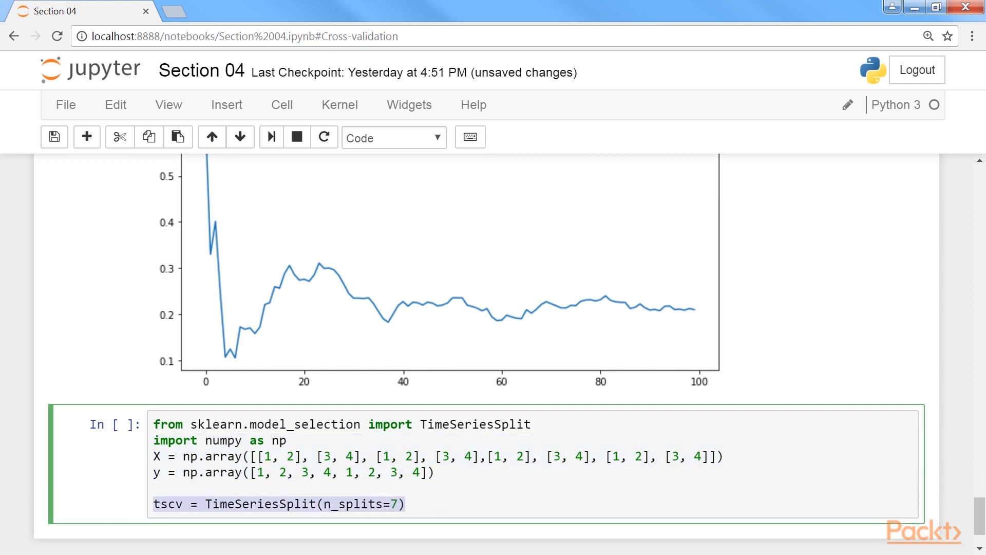
pyautogui.click(461, 507)
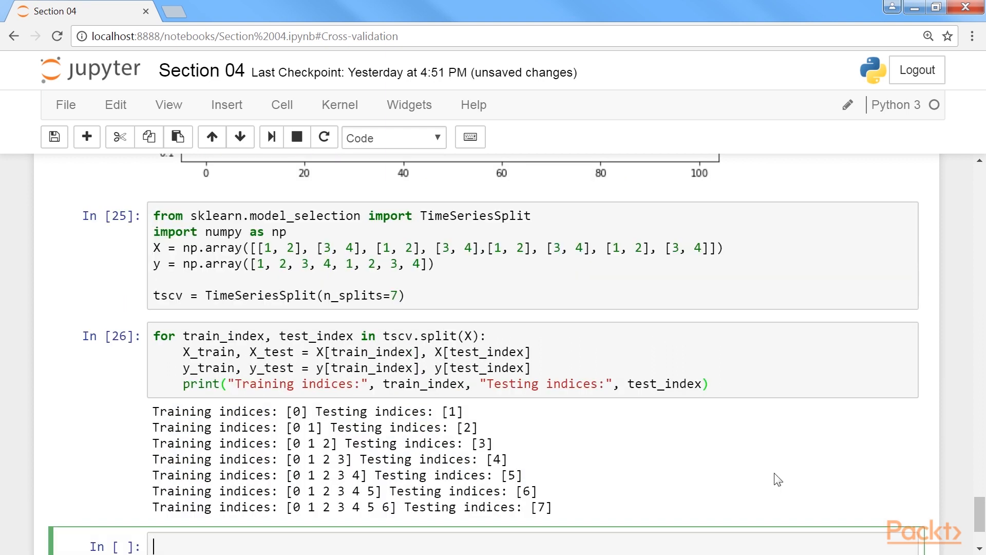
# Enter tscv_list = list(tscv.split(X)) in a new cell and select that line
pyautogui.moveTo(154, 411); pyautogui.dragTo(554, 507)
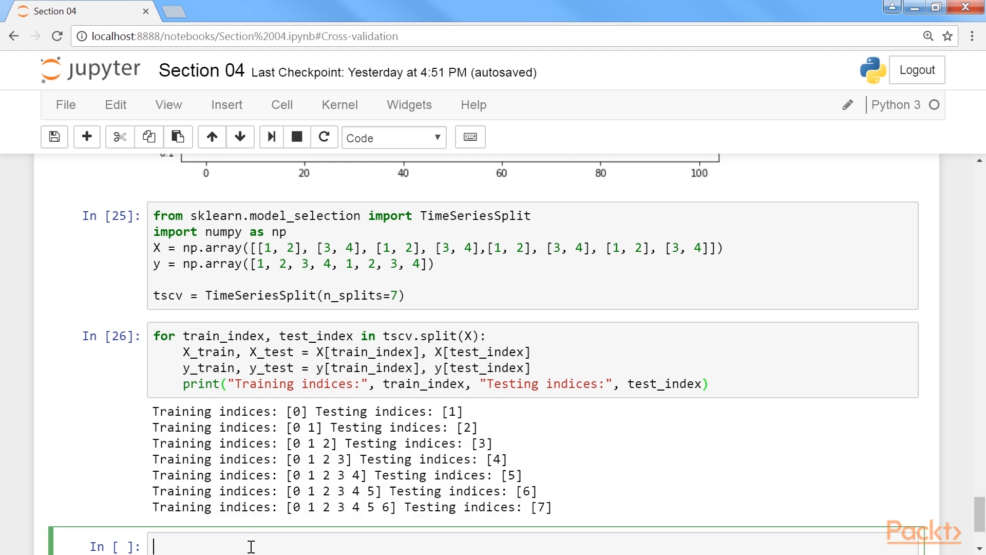
pyautogui.write('tscv_list = list(tscv.split(X))')
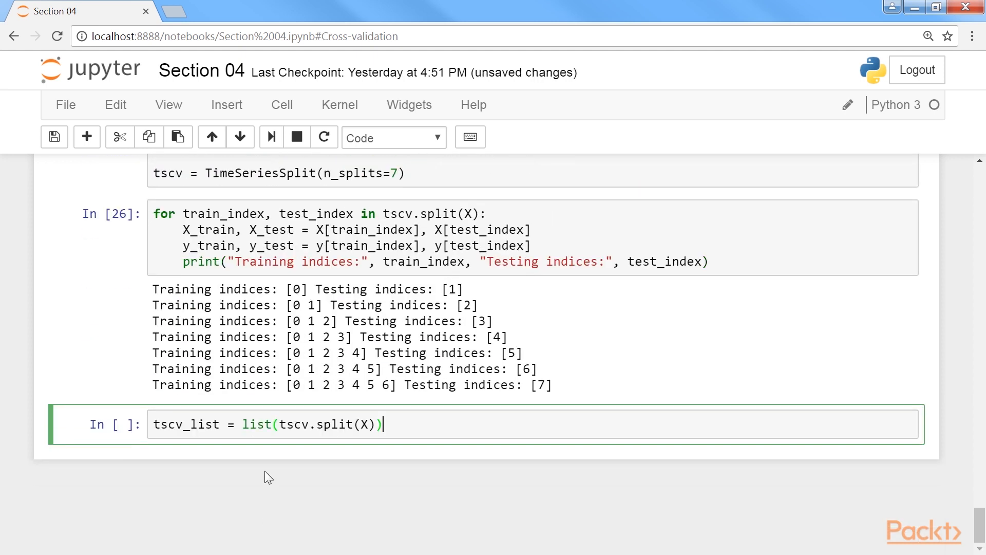
pyautogui.tripleClick(267, 424)
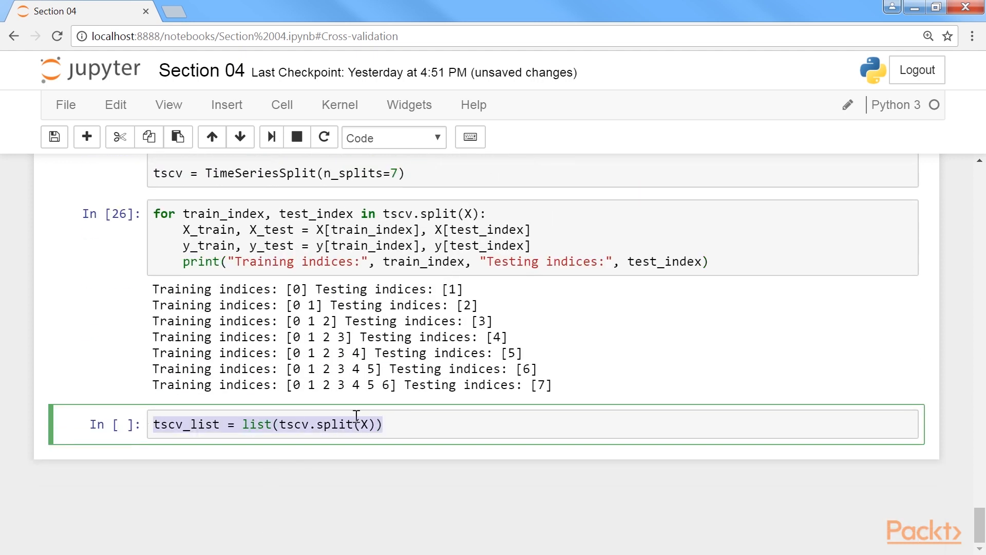